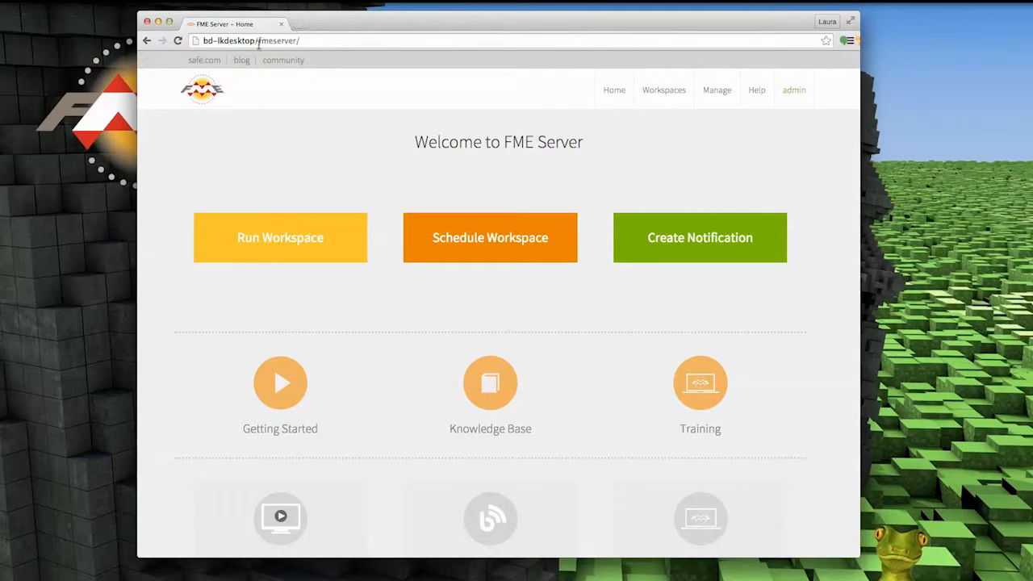
- Start Run Workspace and go into the DataUpload repository for 1_CheckFieldStatus.fmw
click(251, 40)
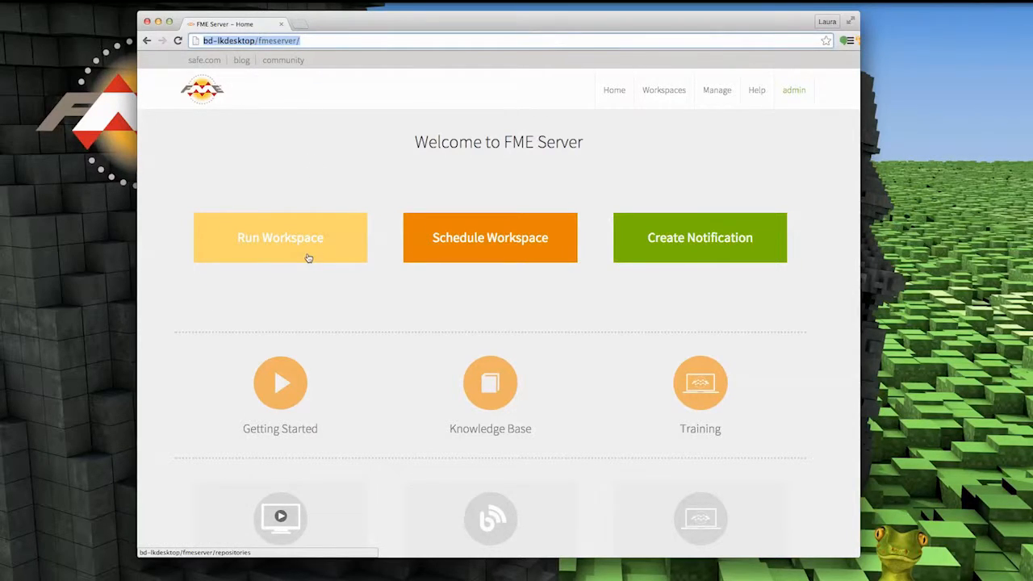
click(281, 237)
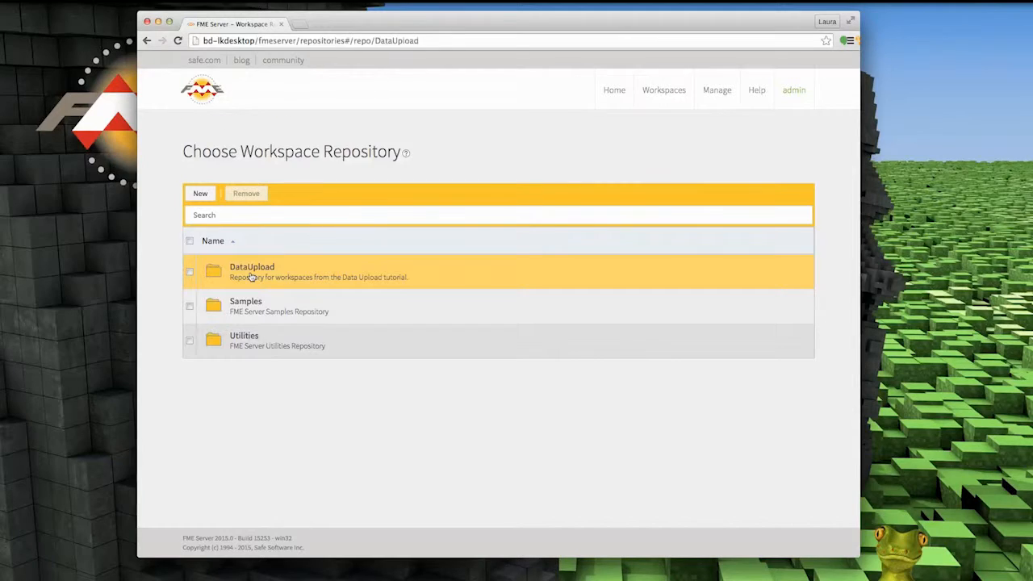
click(252, 271)
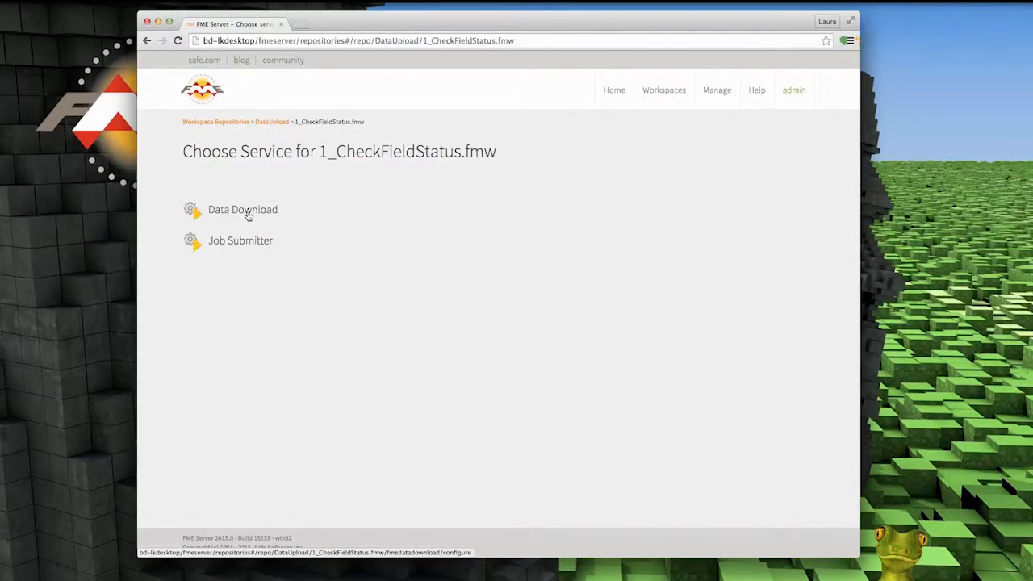
- Choose Data Download, expand Developer Information and copy the Form Example HTML into a new editor document
click(242, 210)
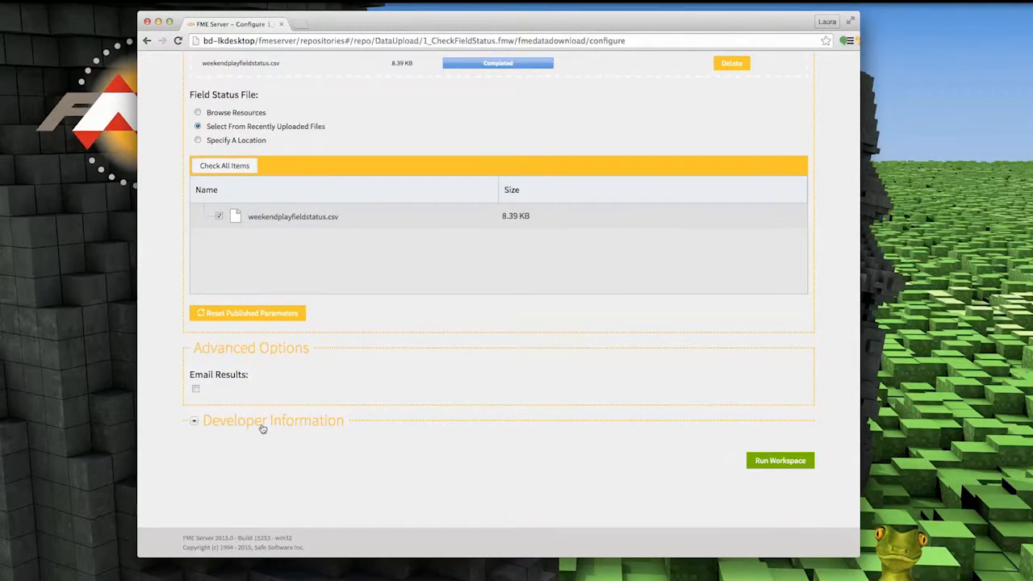
click(194, 422)
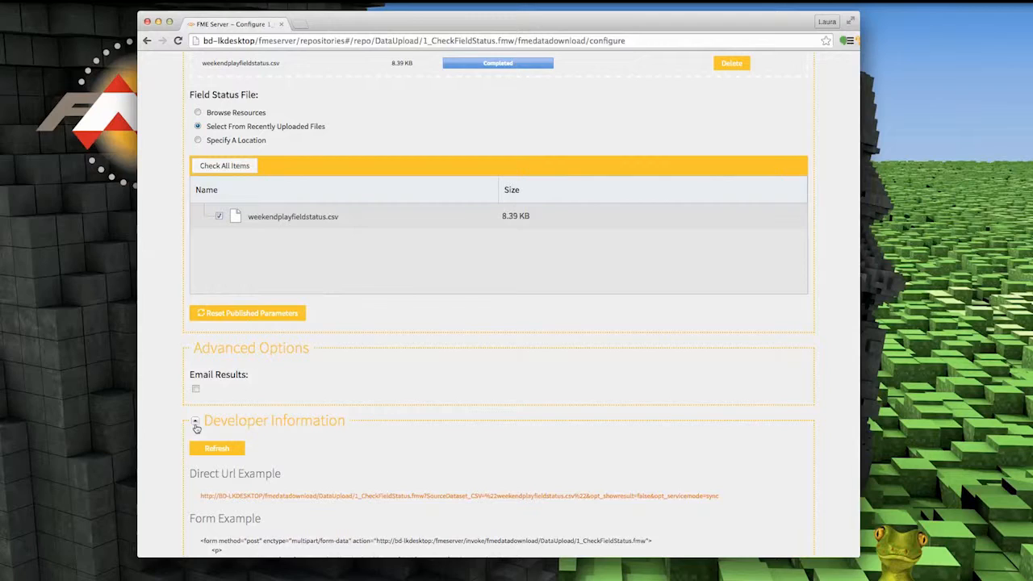
scroll(down, 3)
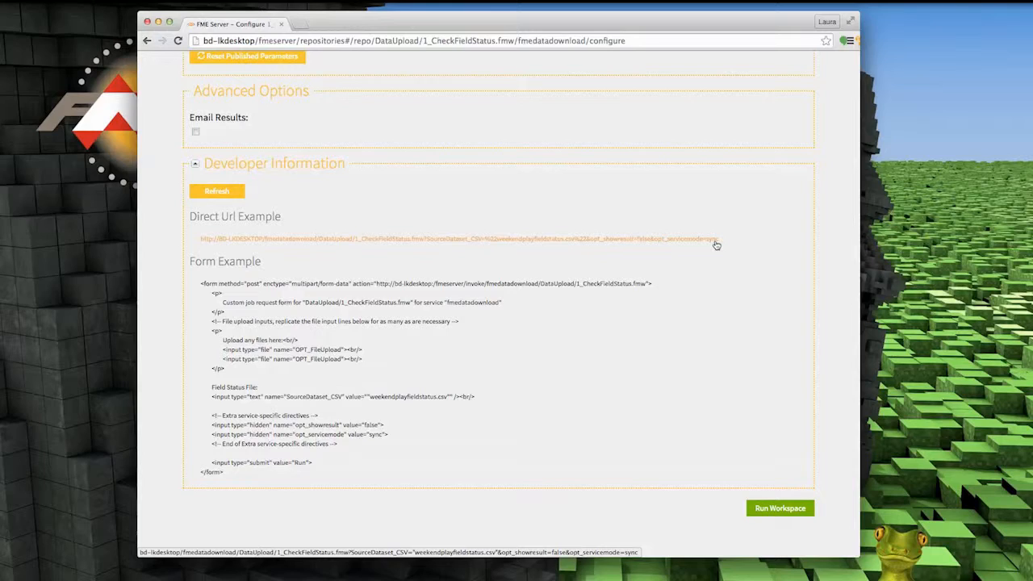
mouse_move(206, 393)
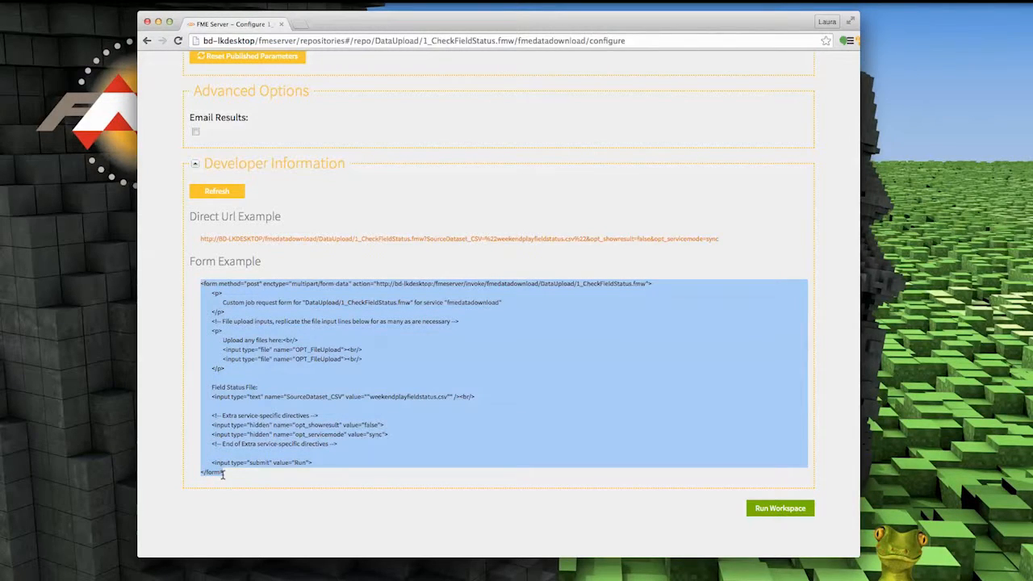
right_click(310, 129)
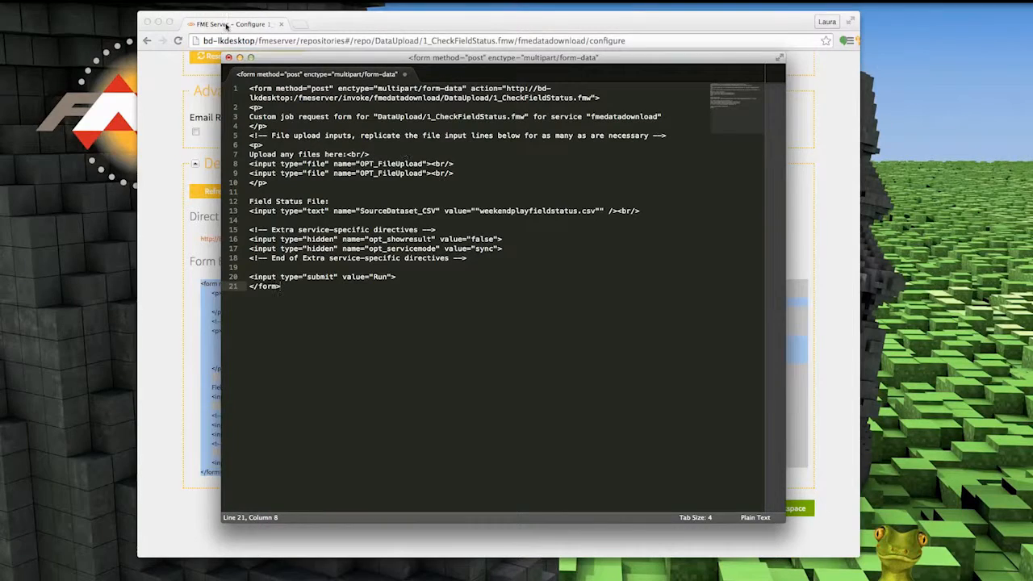
click(104, 10)
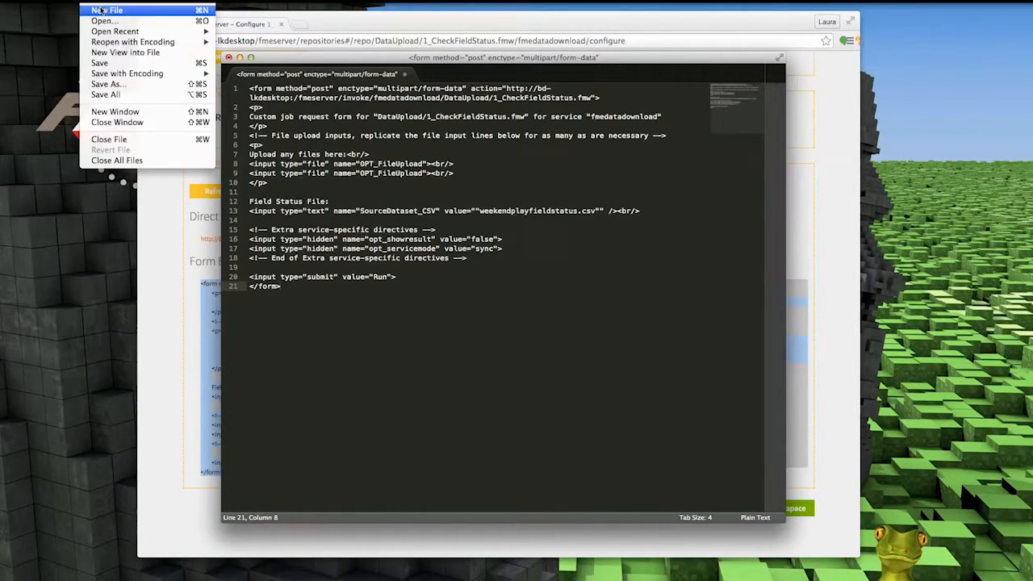
- Save the pasted code as dataupload.html in the www folder
click(108, 84)
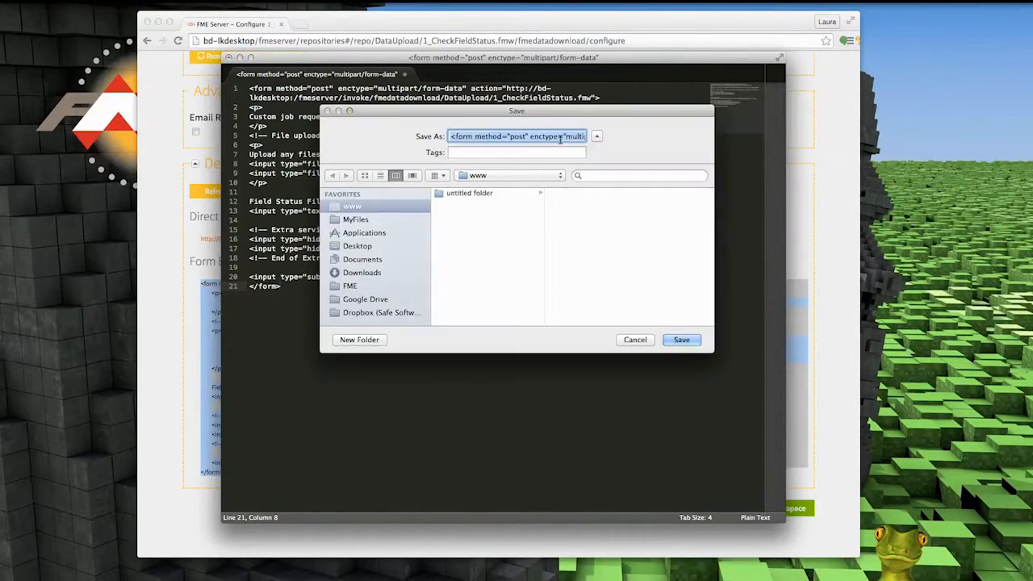
text(dataupload.html)
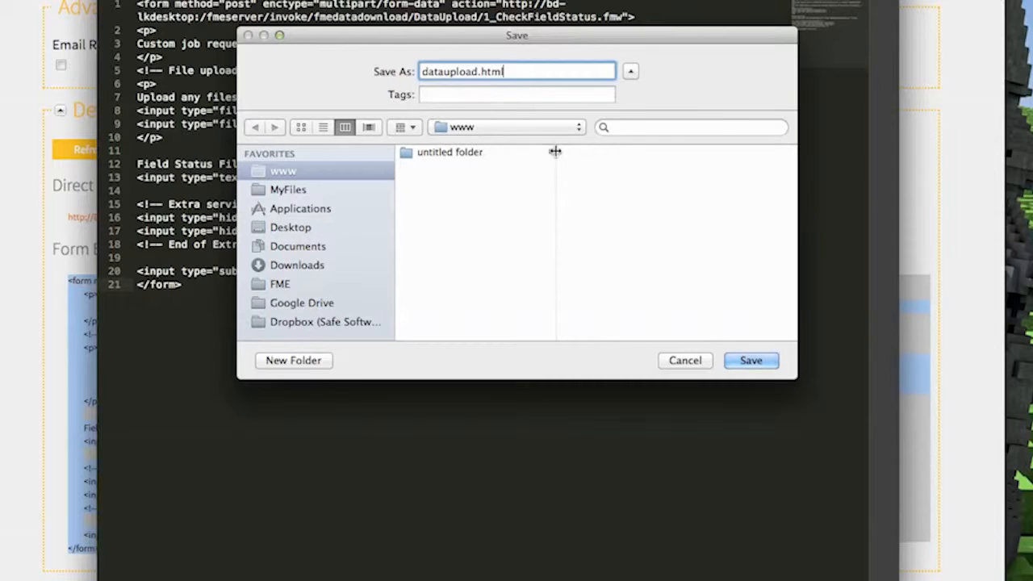
click(751, 360)
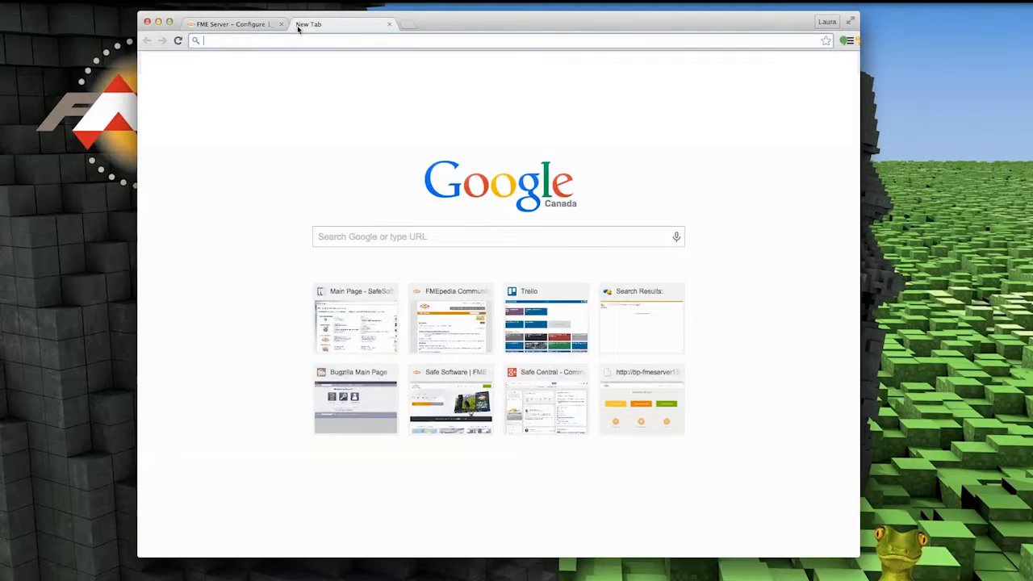
- Load the saved dataupload.html page from the web server in a new tab
text(http://fmepedia.safe.com)
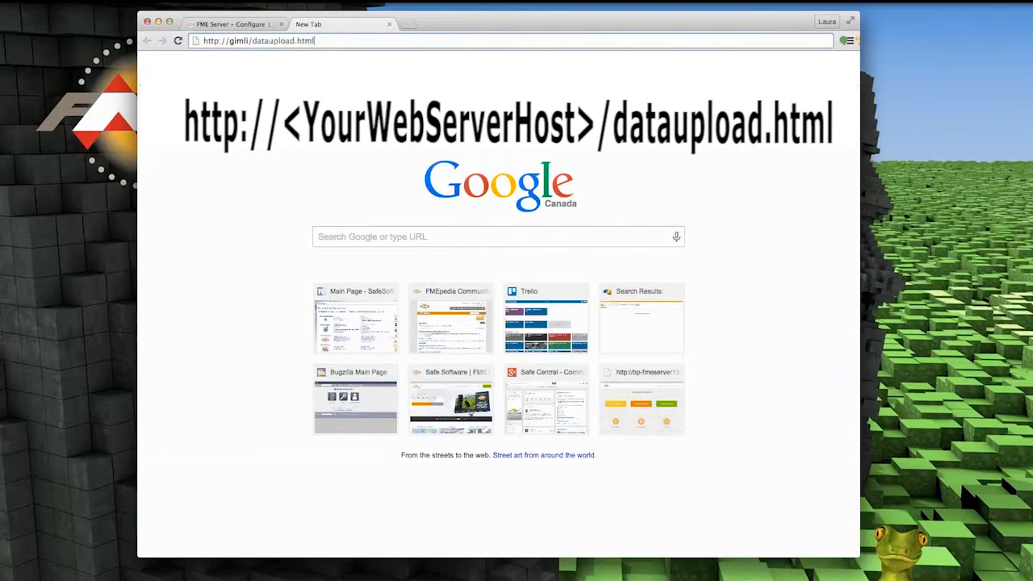
key(Return)
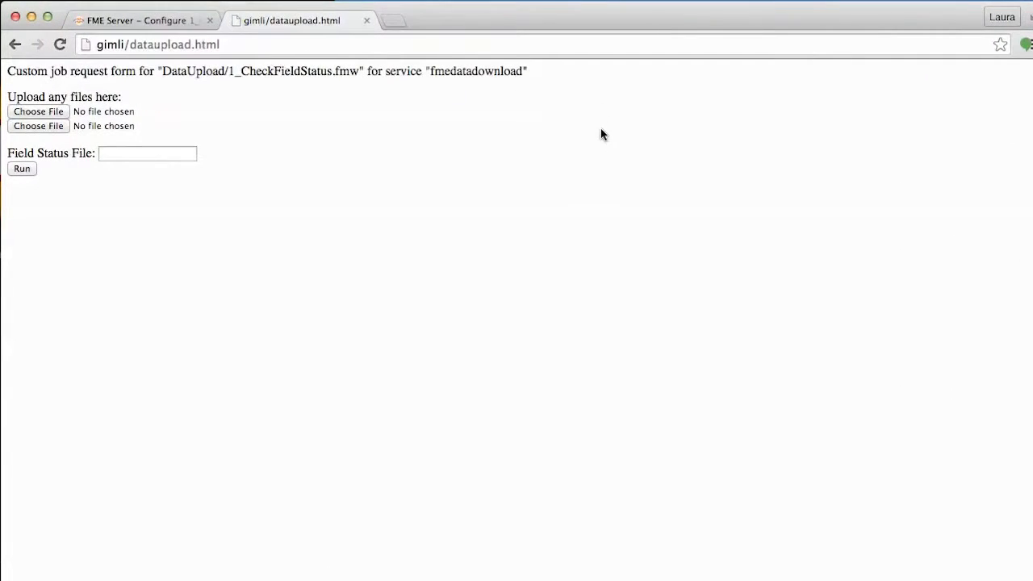
mouse_move(94, 111)
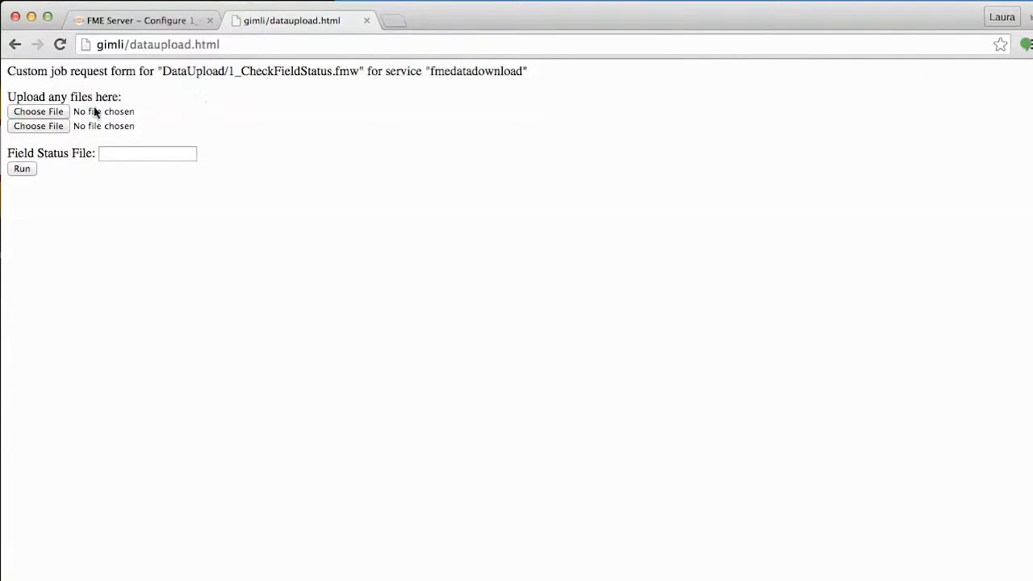
- Attach weekendplayfieldstatus.csv from the Data folder in the first upload slot
click(39, 111)
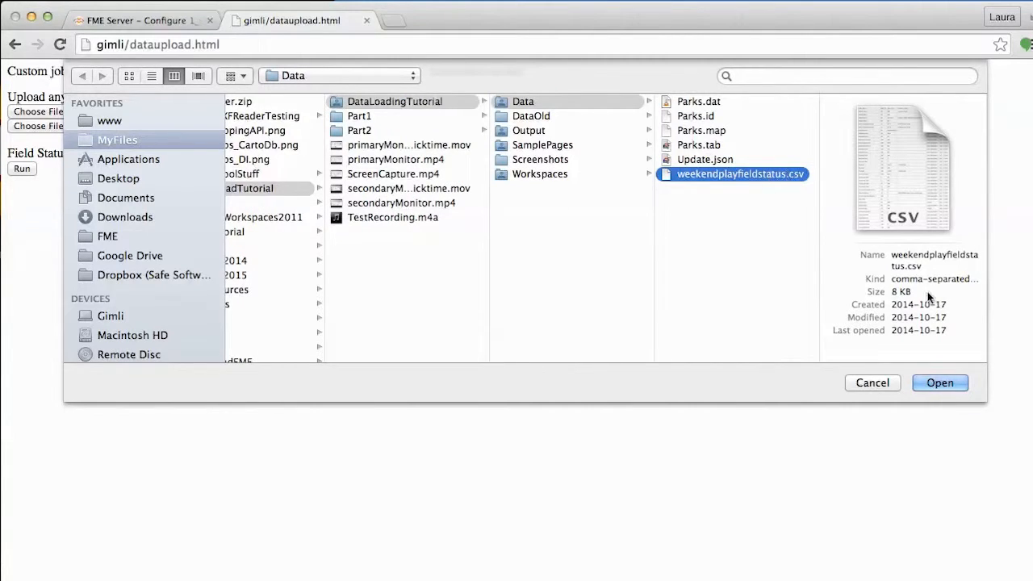
click(939, 383)
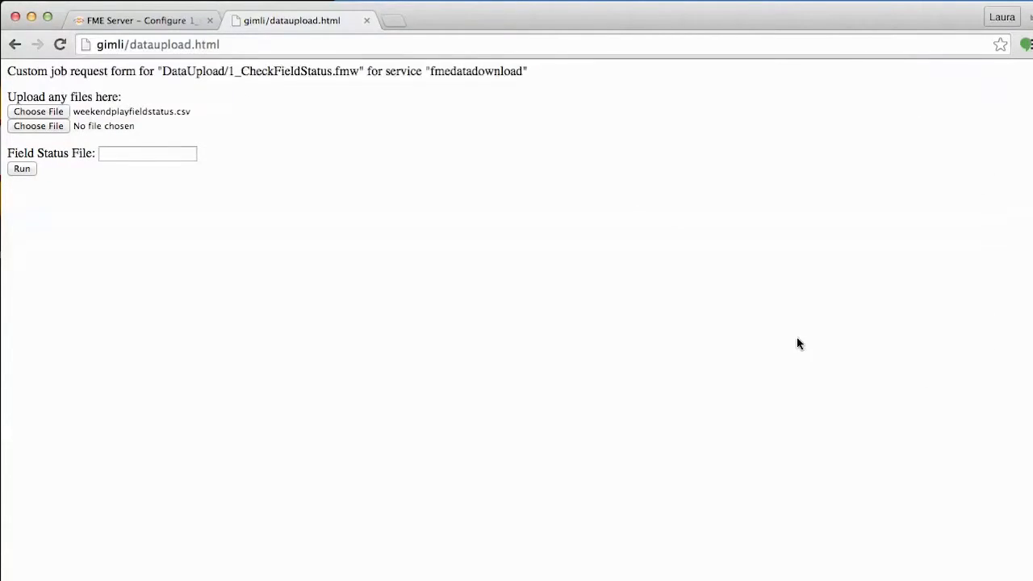
- Fill Field Status File with weekendplayfieldstatus.csv and run the job
click(147, 154)
text(weekend)
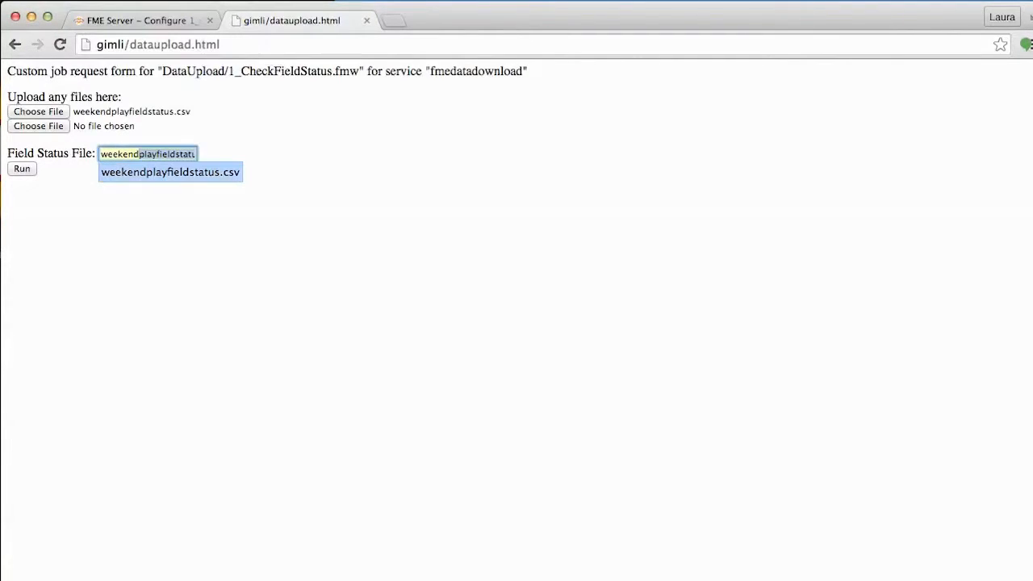
click(170, 171)
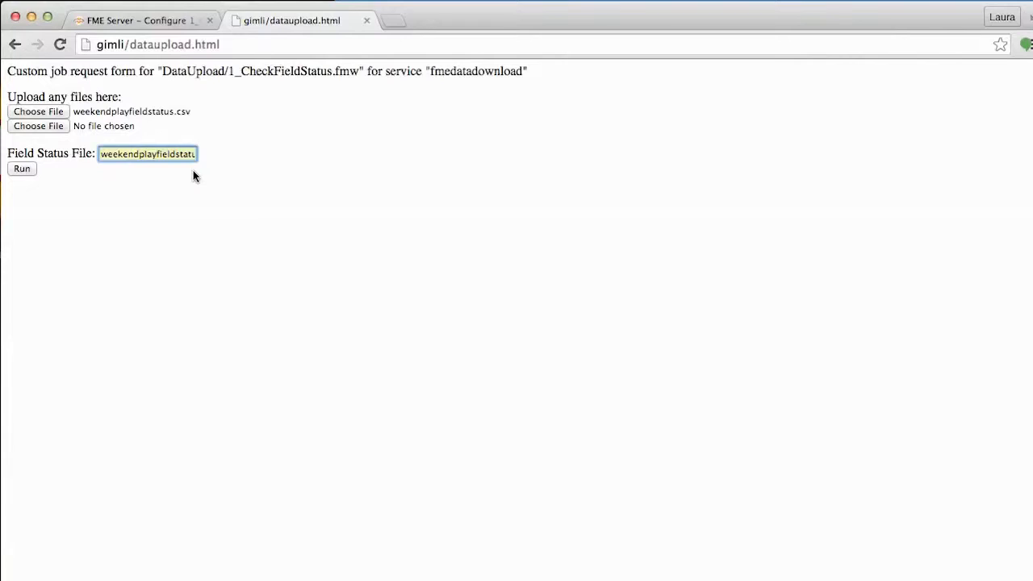
mouse_move(23, 169)
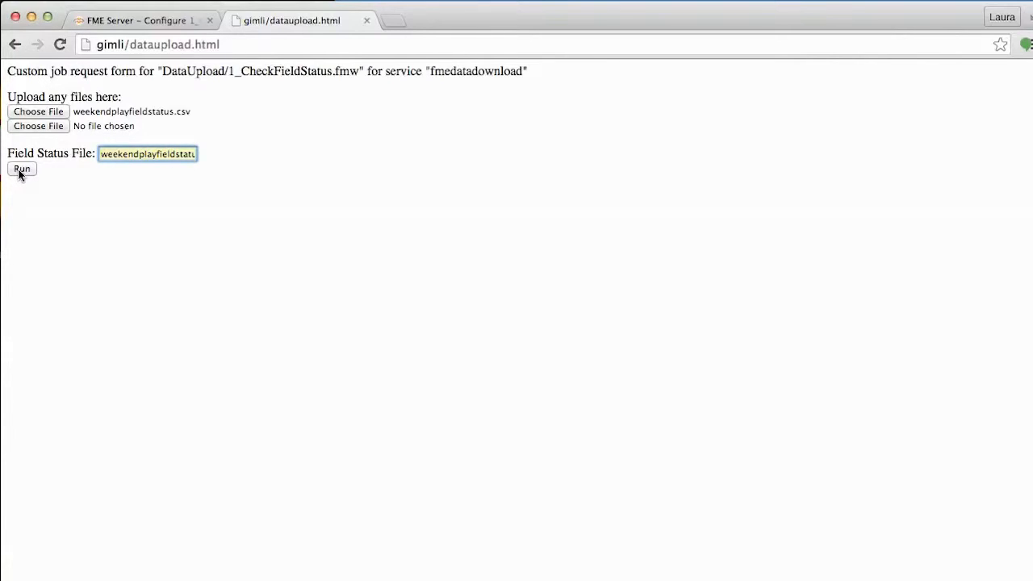
click(23, 170)
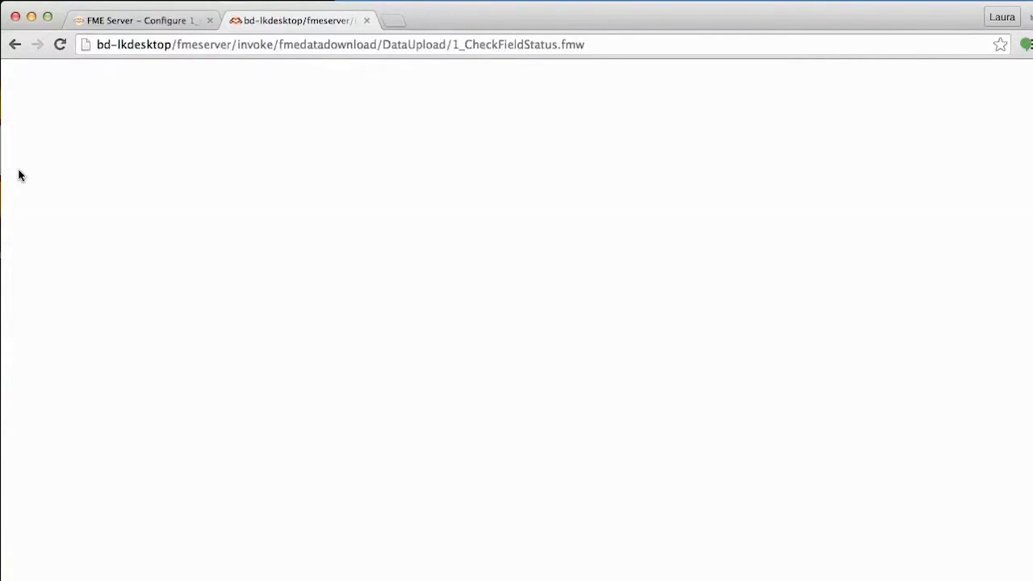